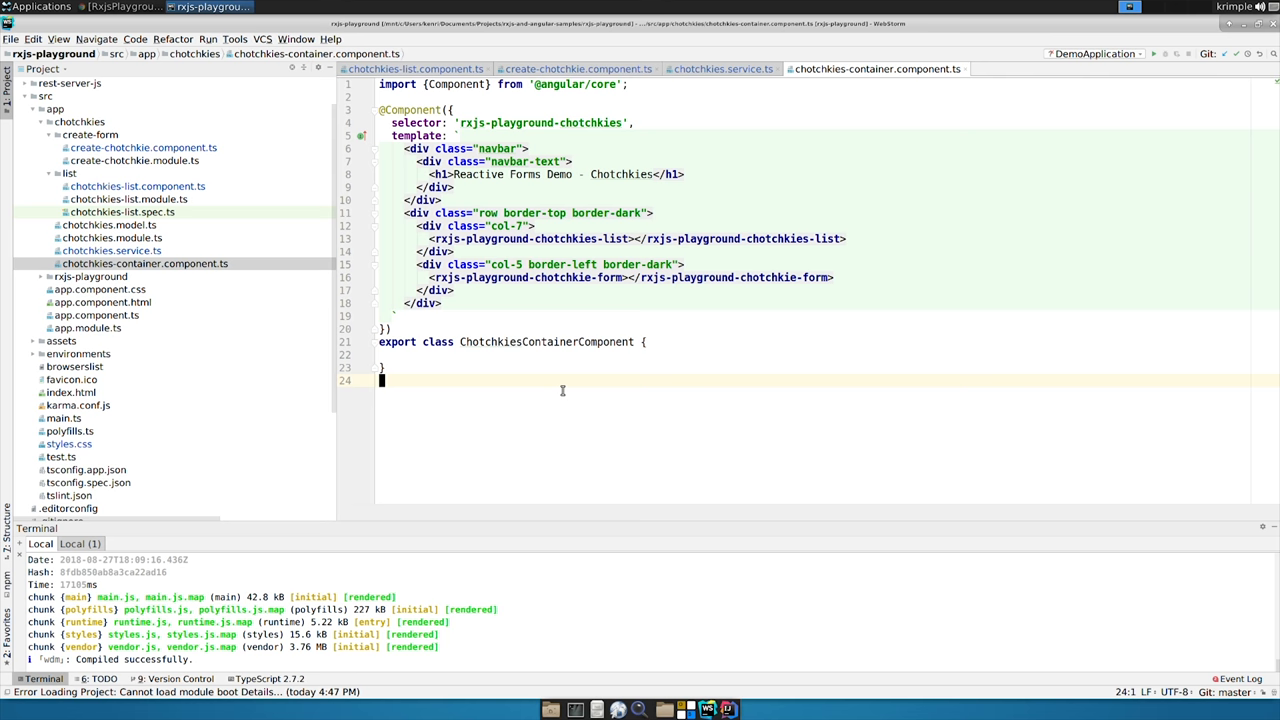
Step: Switch to Chrome to view the running Reactive Forms Demo app at localhost:4200
{"action": "left_click", "coordinate": [122, 7]}
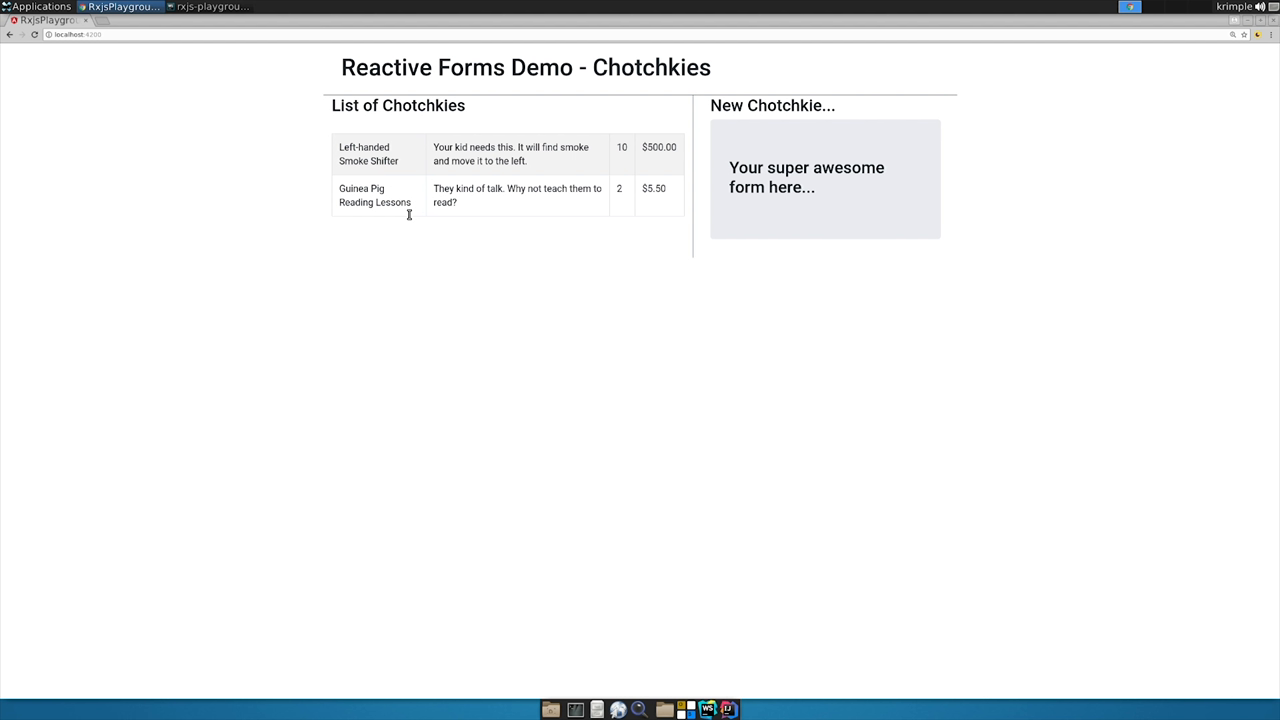
{"action": "mouse_move", "coordinate": [893, 185]}
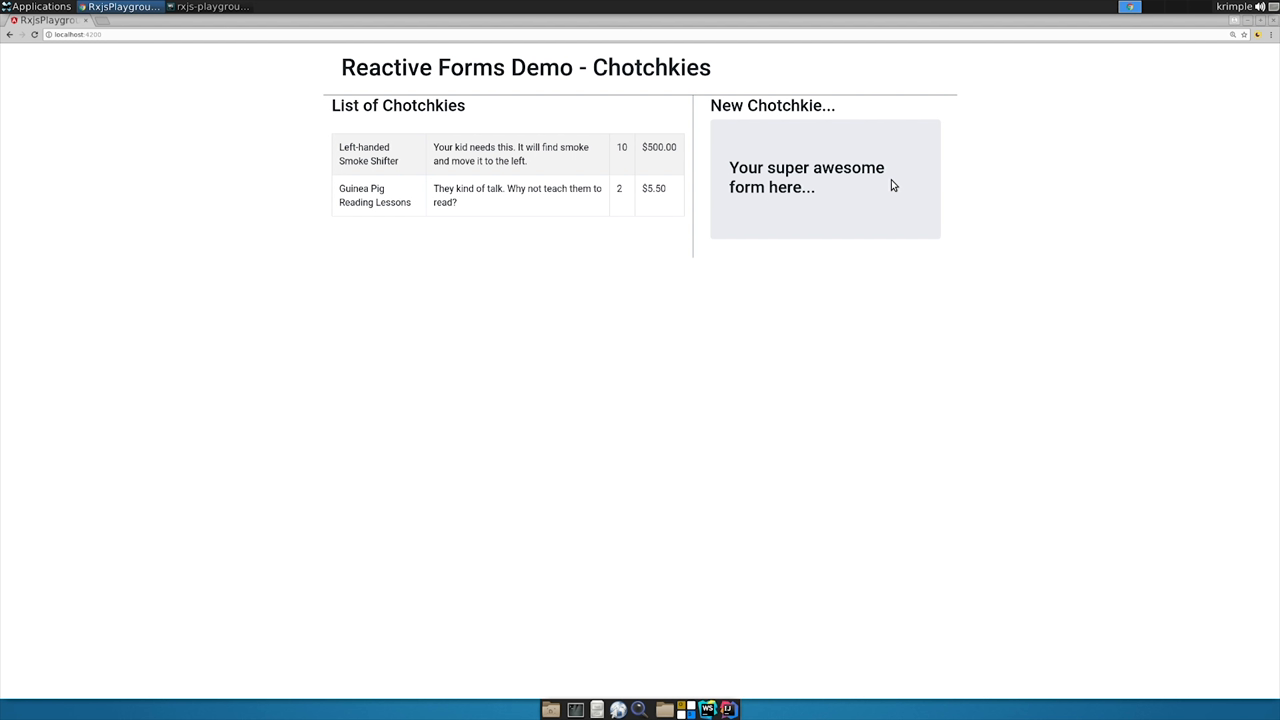
Step: Review the container template's col-7 and col-5 columns, then jump to create-chotchkie.component.ts
{"action": "left_click", "coordinate": [707, 710]}
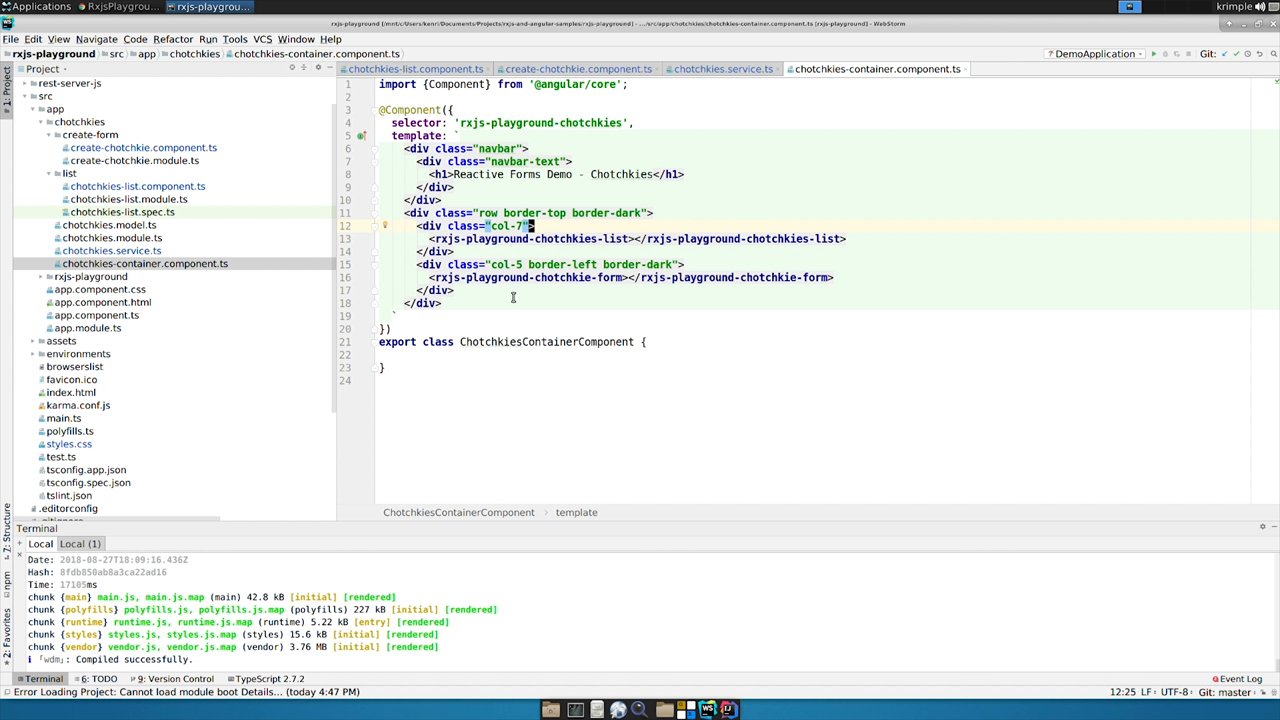
{"action": "left_click", "coordinate": [513, 264]}
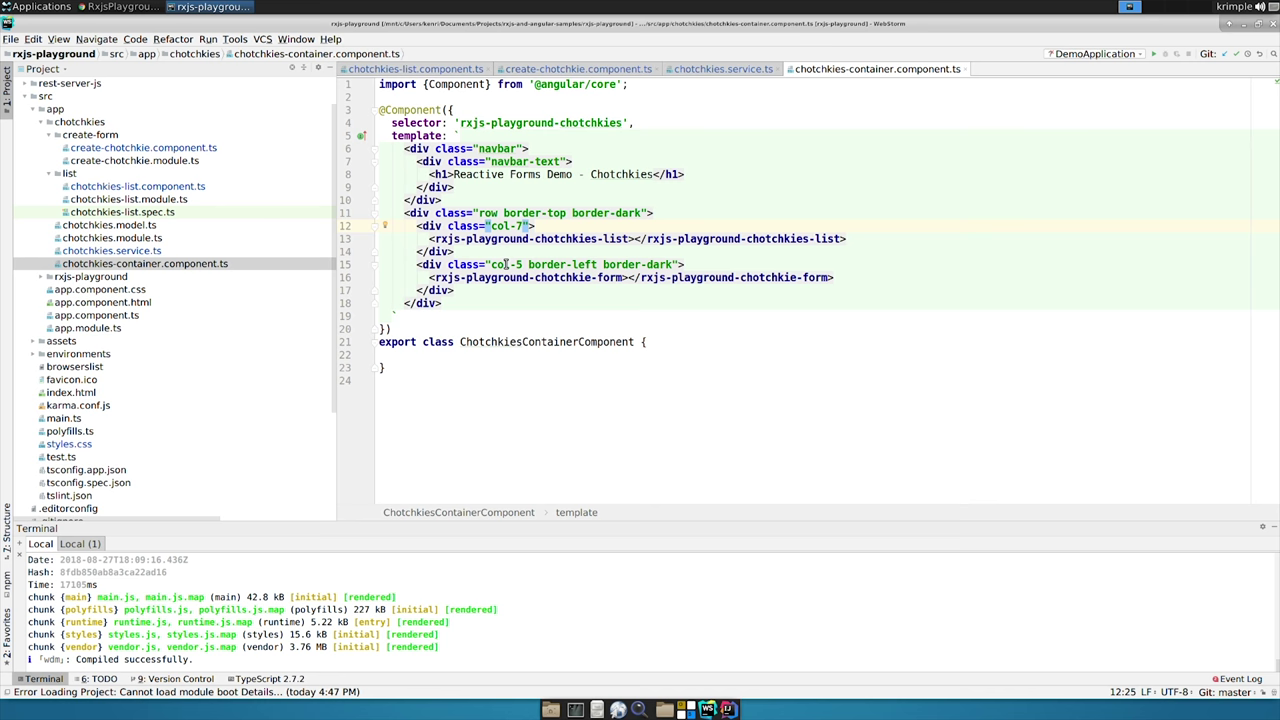
{"action": "left_click", "coordinate": [120, 7]}
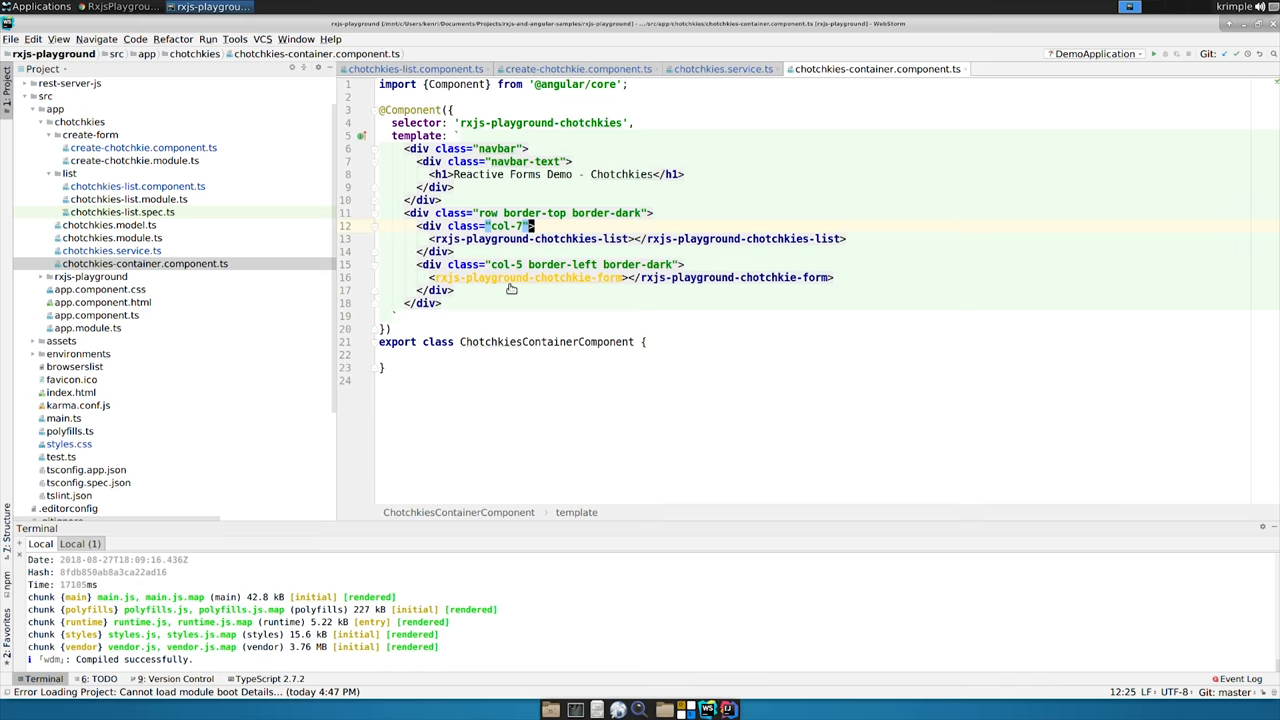
{"action": "left_click", "coordinate": [578, 68]}
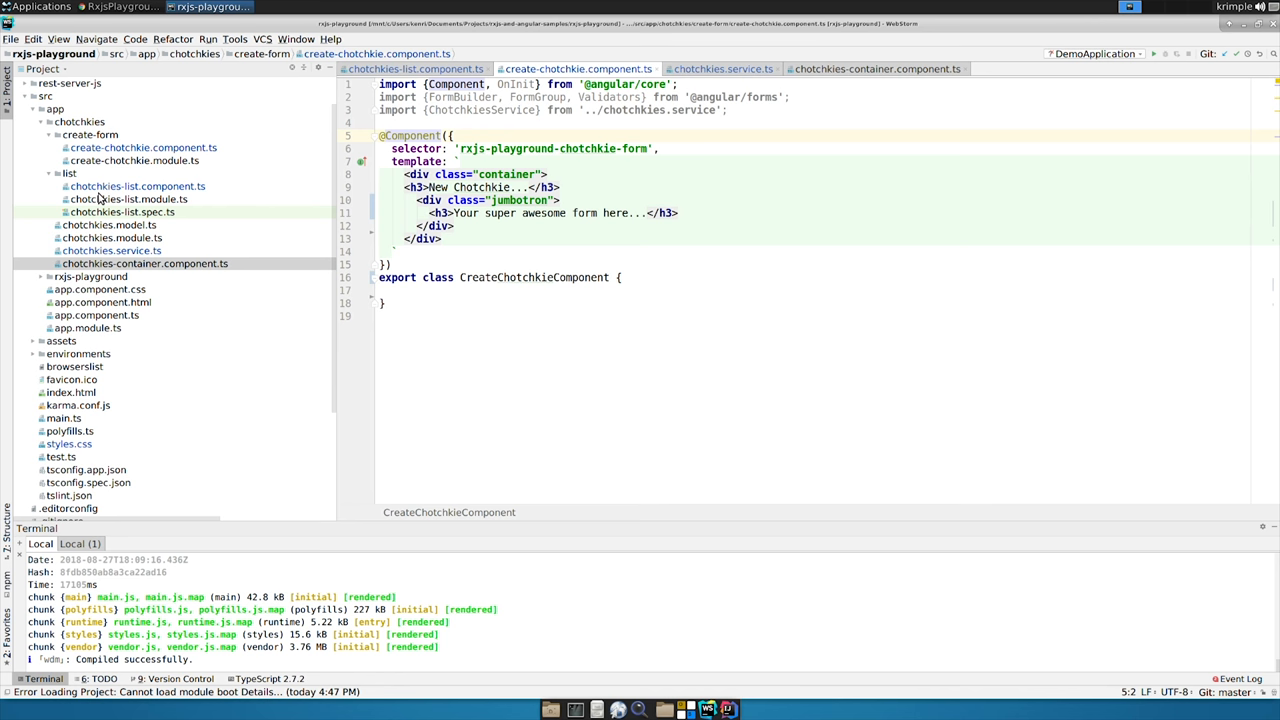
Step: Confirm ReactiveFormsModule in create-chotchkie.module.ts; add chotchkieFormGroup with FormBuilder, ChotchkiesService injected
{"action": "left_click", "coordinate": [134, 160]}
{"action": "type", "text": "ReactiveFormsModule"}
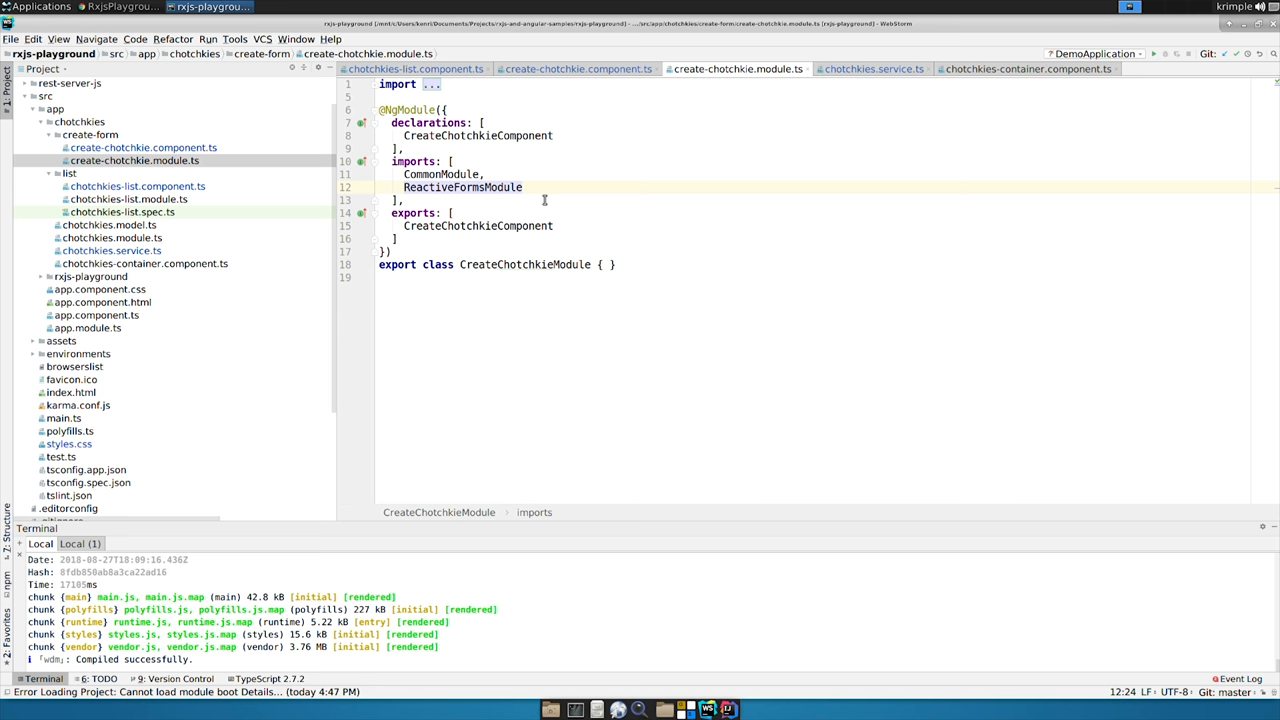
{"action": "left_click", "coordinate": [578, 68]}
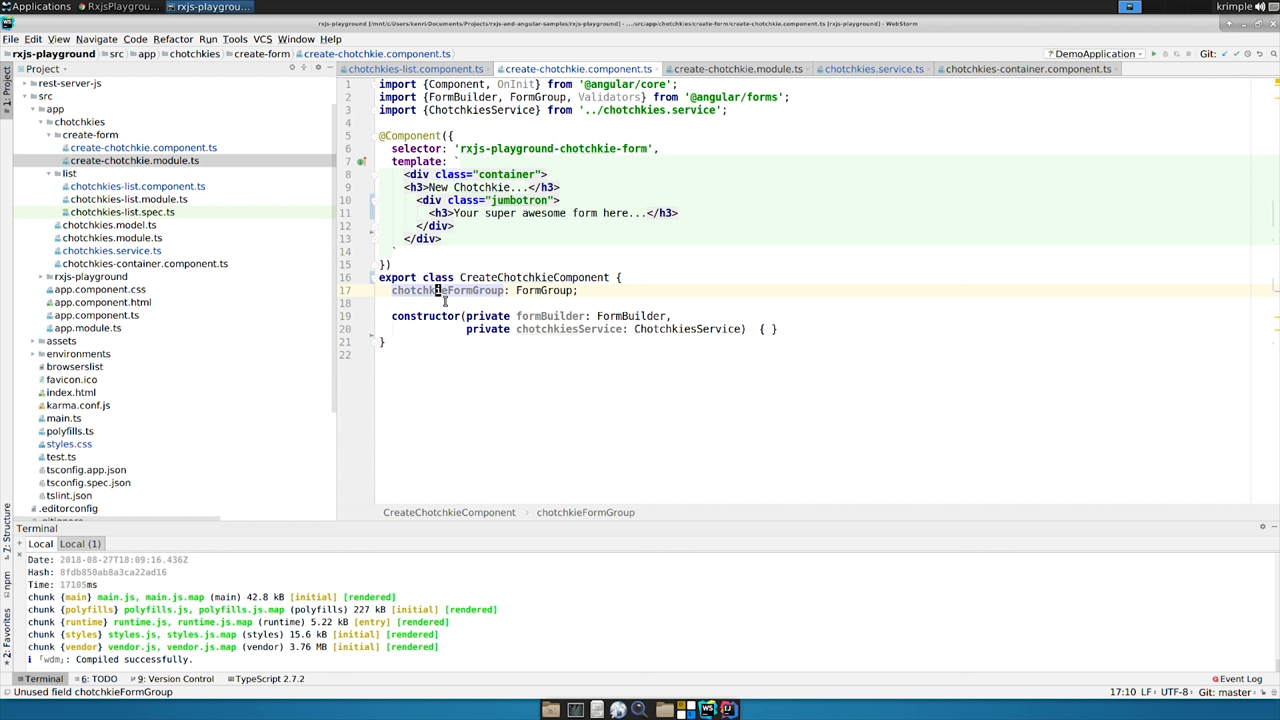
Step: Add 'implements OnInit' and group name, description, price, quantityOnHand into chotchkieFormGroup
{"action": "double_click", "coordinate": [447, 290]}
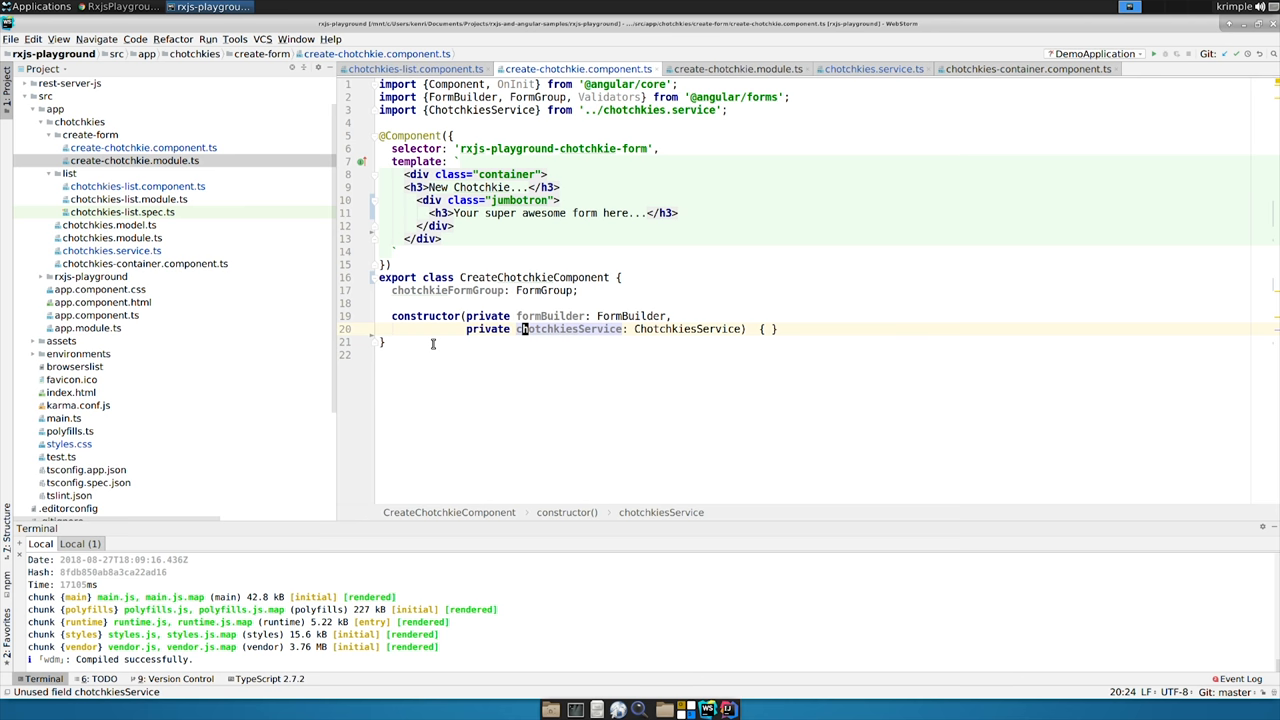
{"action": "type", "text": "implements OnInit"}
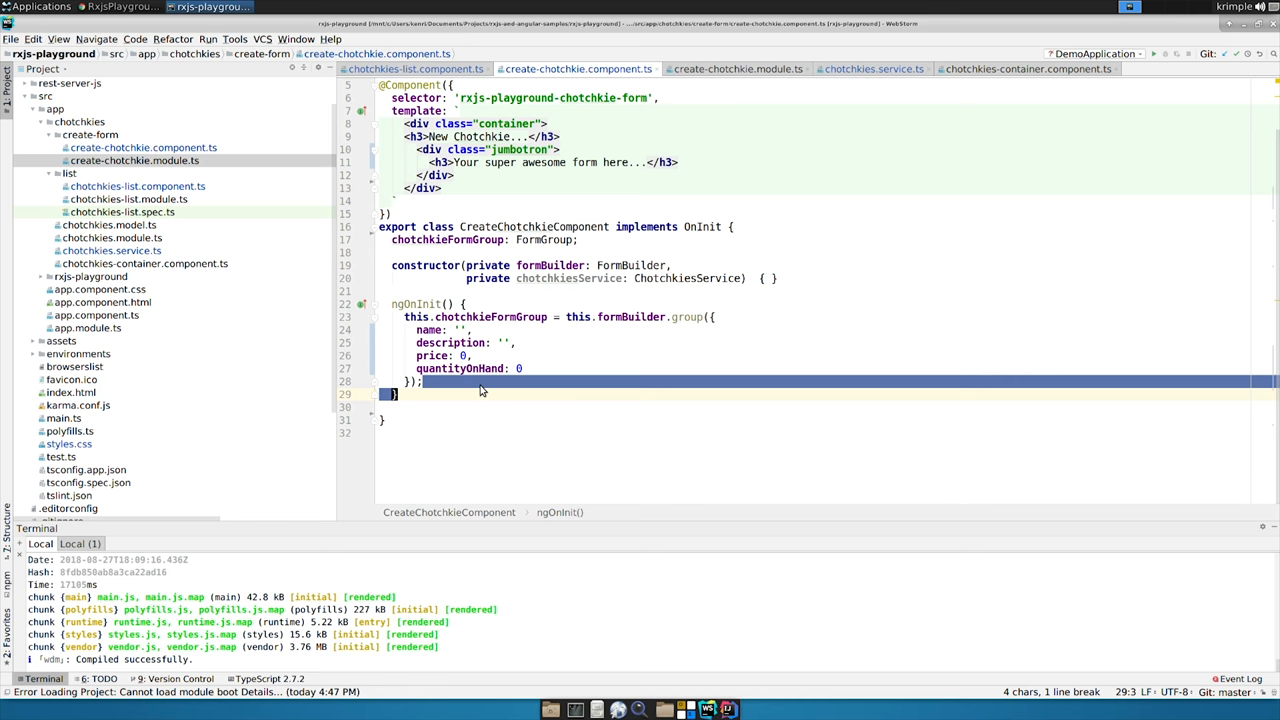
Step: Swap the jumbotron placeholder for a form with (submit)=handleSubmit() and [formGroup]=chotchkieFormGroup
{"action": "left_click", "coordinate": [480, 393]}
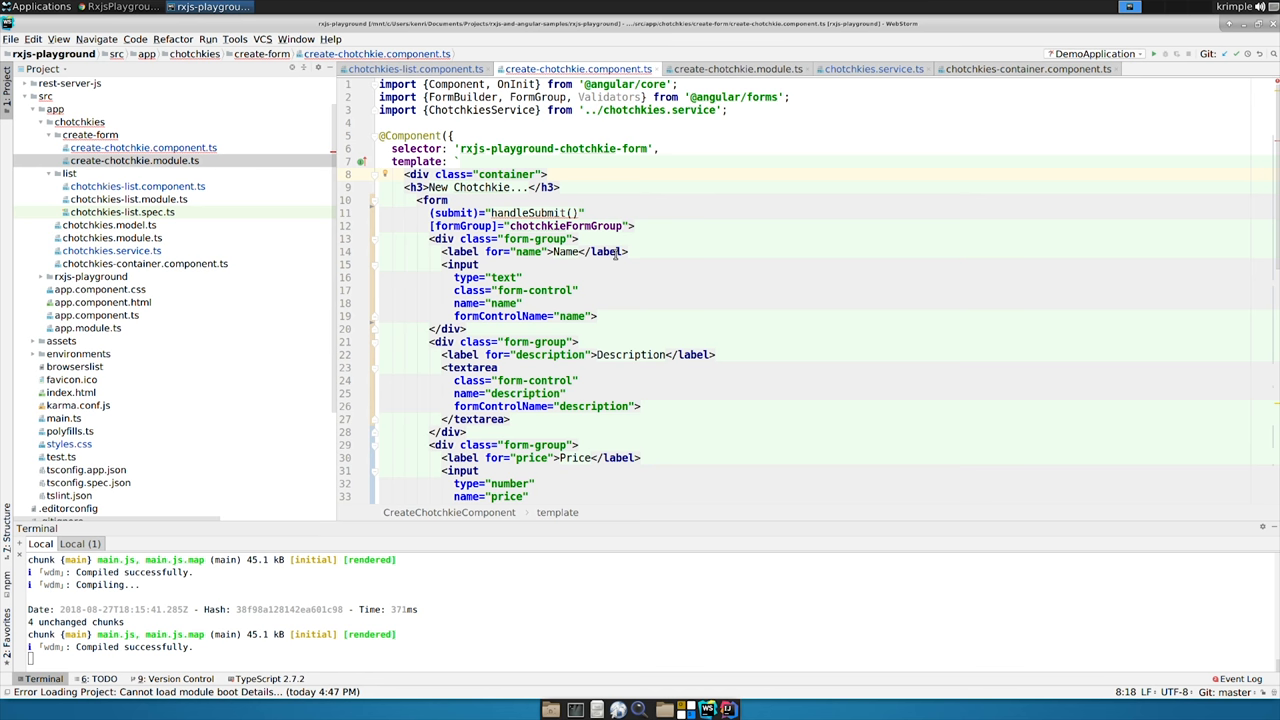
{"action": "double_click", "coordinate": [525, 212]}
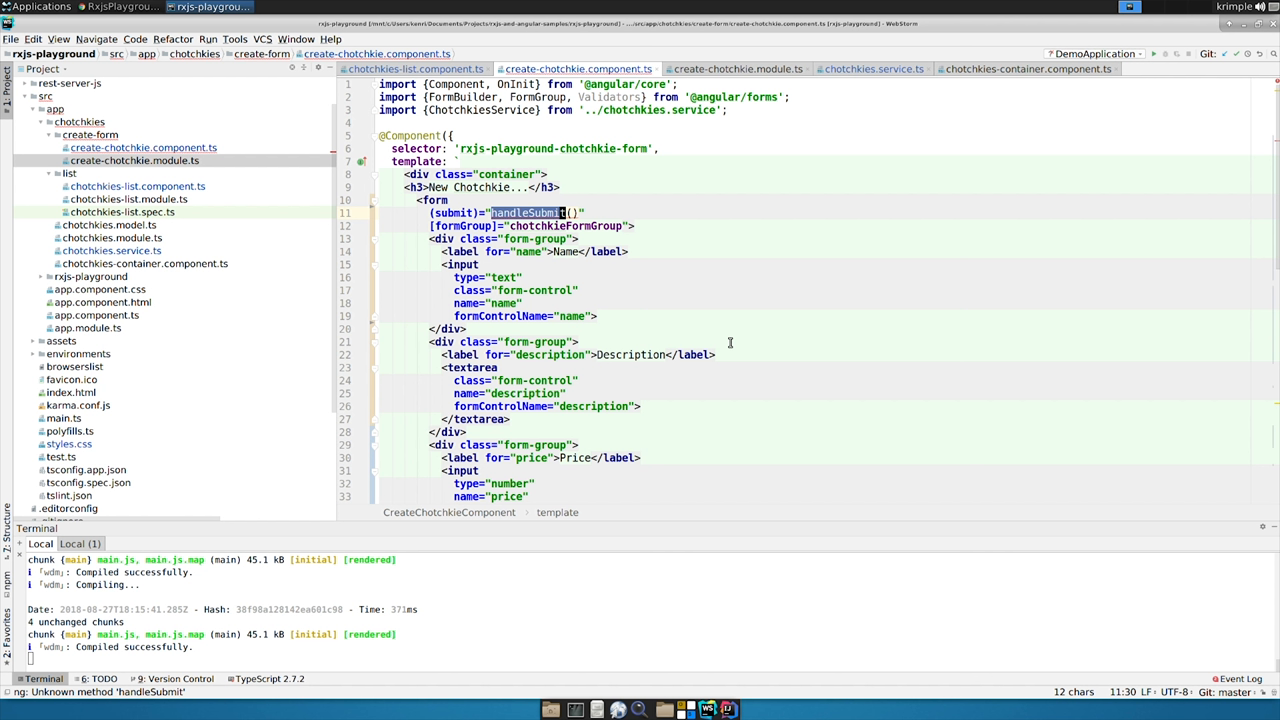
{"action": "mouse_move", "coordinate": [512, 225]}
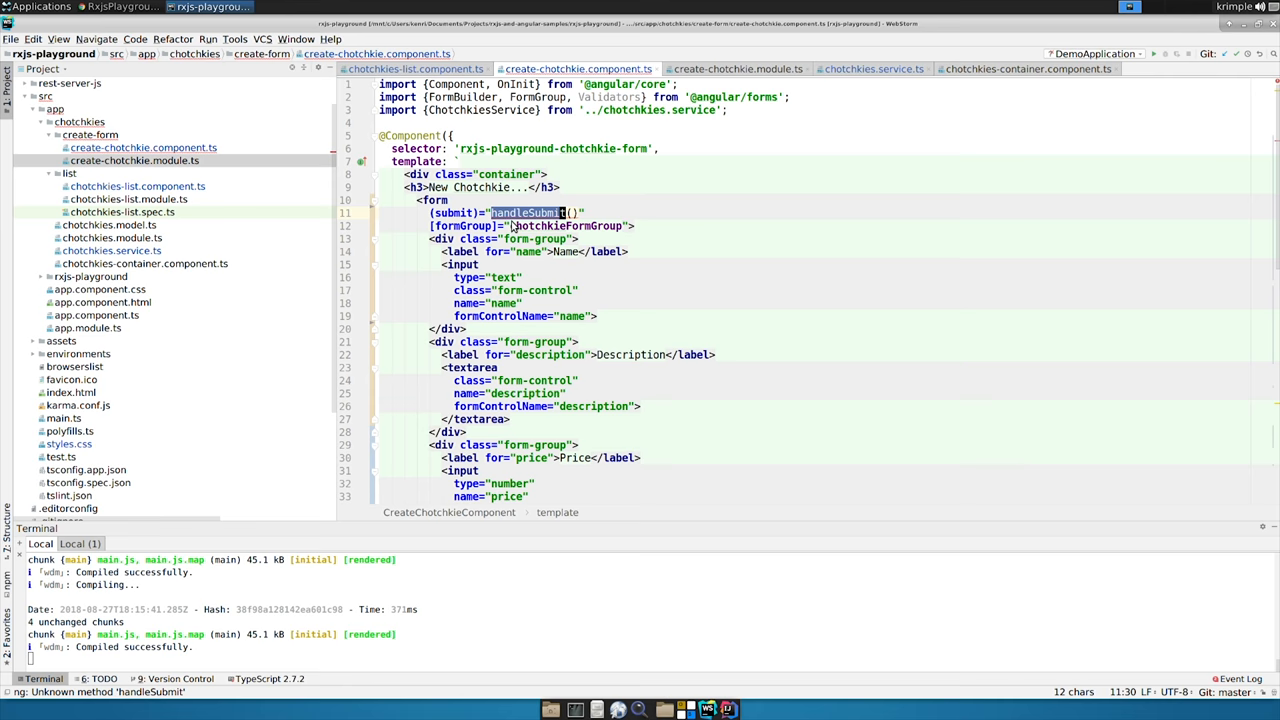
{"action": "left_click", "coordinate": [513, 213]}
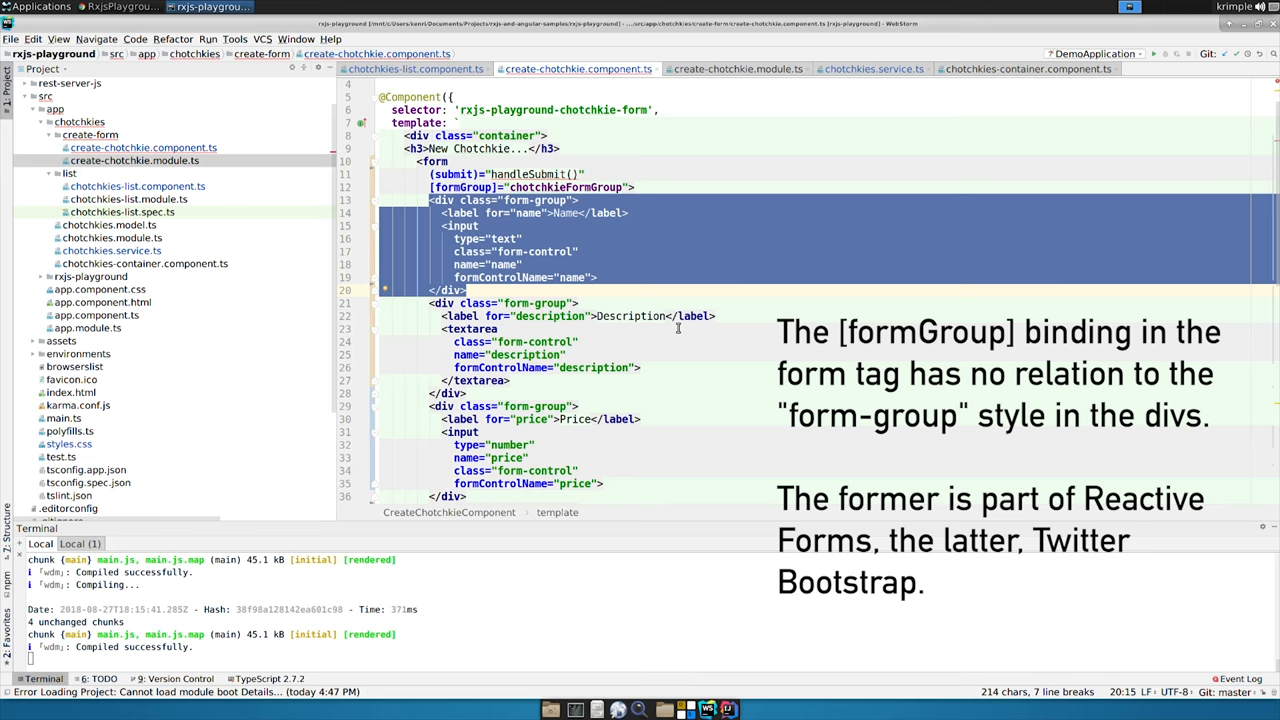
Step: Give the name, description, price and quantityOnHand inputs formControlName attributes and scroll to verify
{"action": "left_click", "coordinate": [672, 316]}
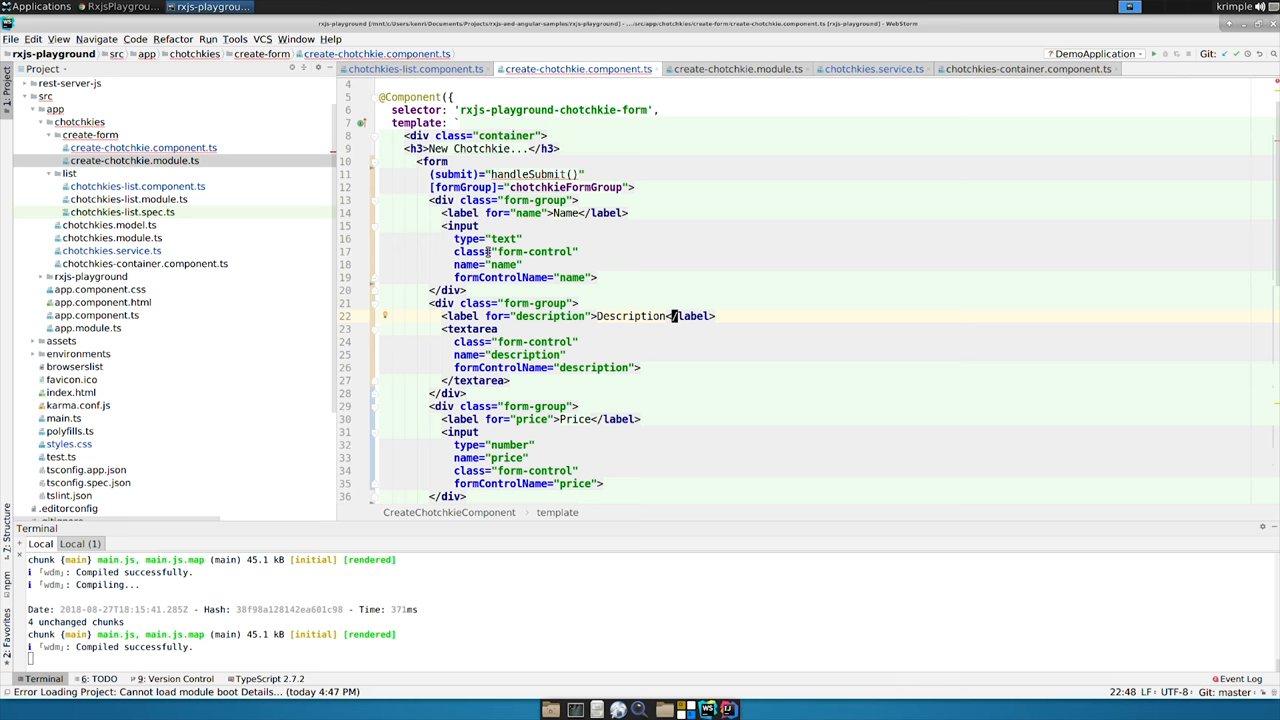
{"action": "double_click", "coordinate": [508, 354]}
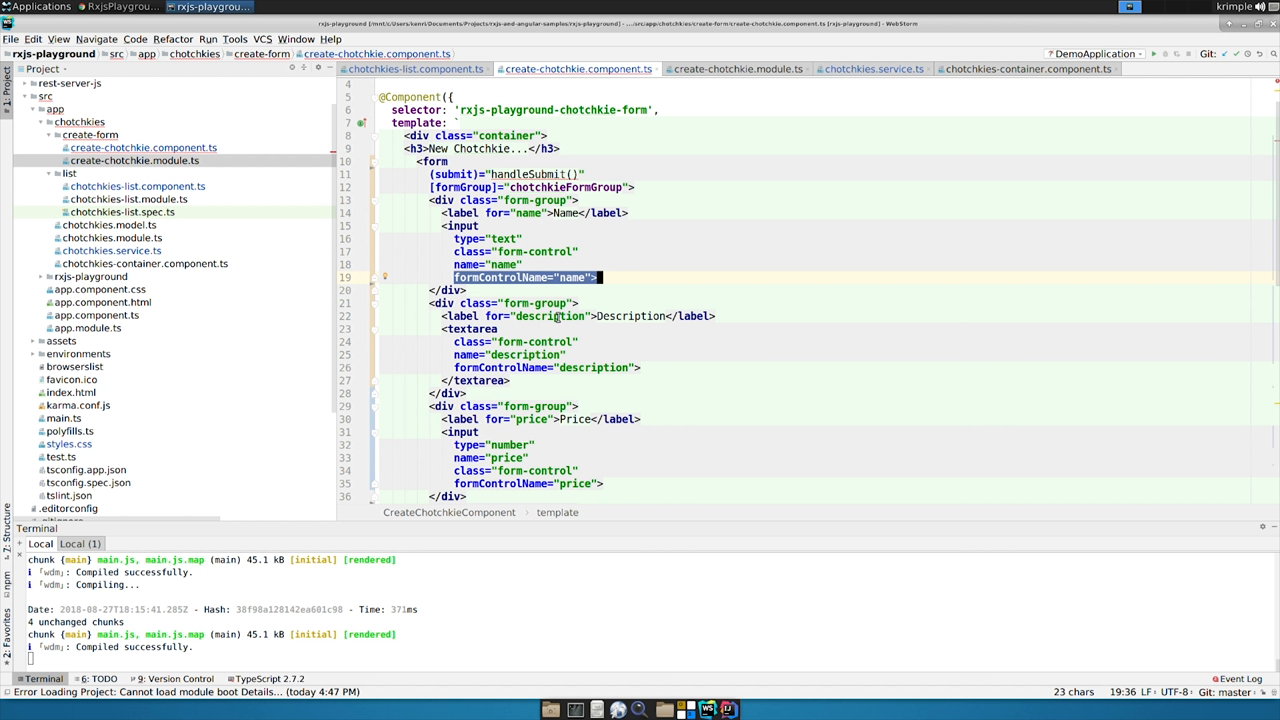
{"action": "left_click", "coordinate": [689, 355]}
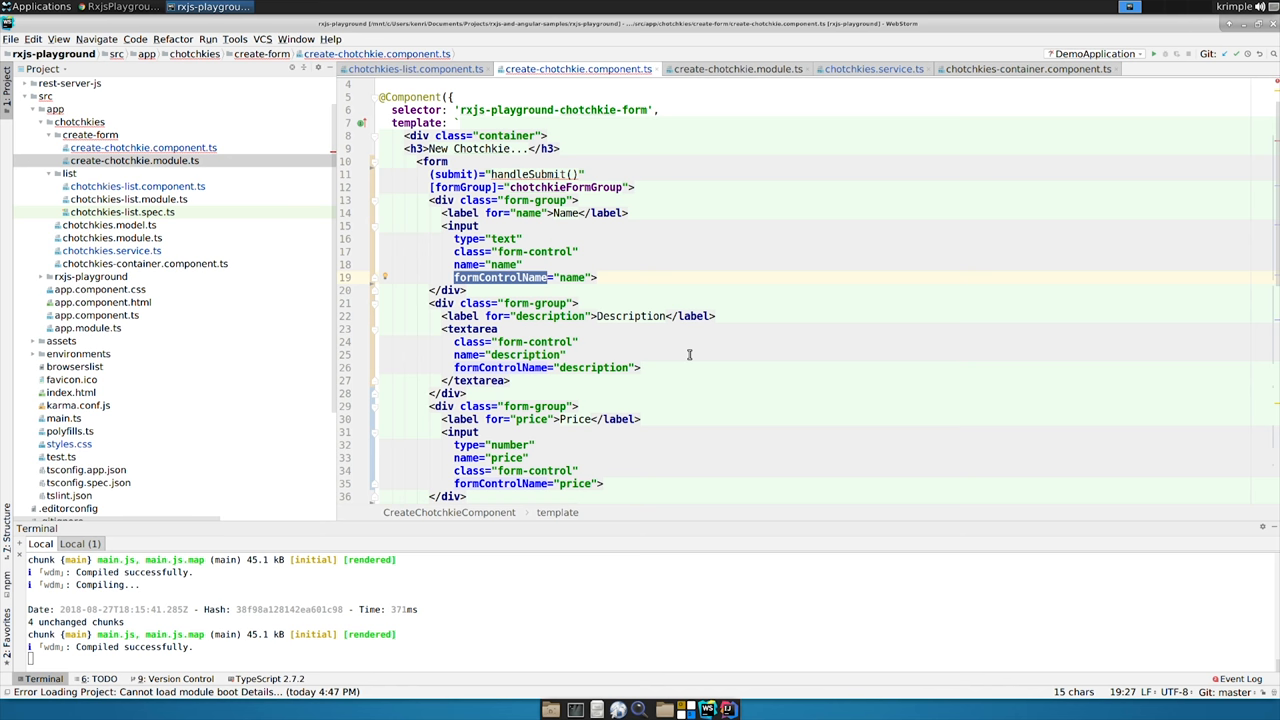
{"action": "scroll", "scroll_direction": "down", "scroll_amount": 3}
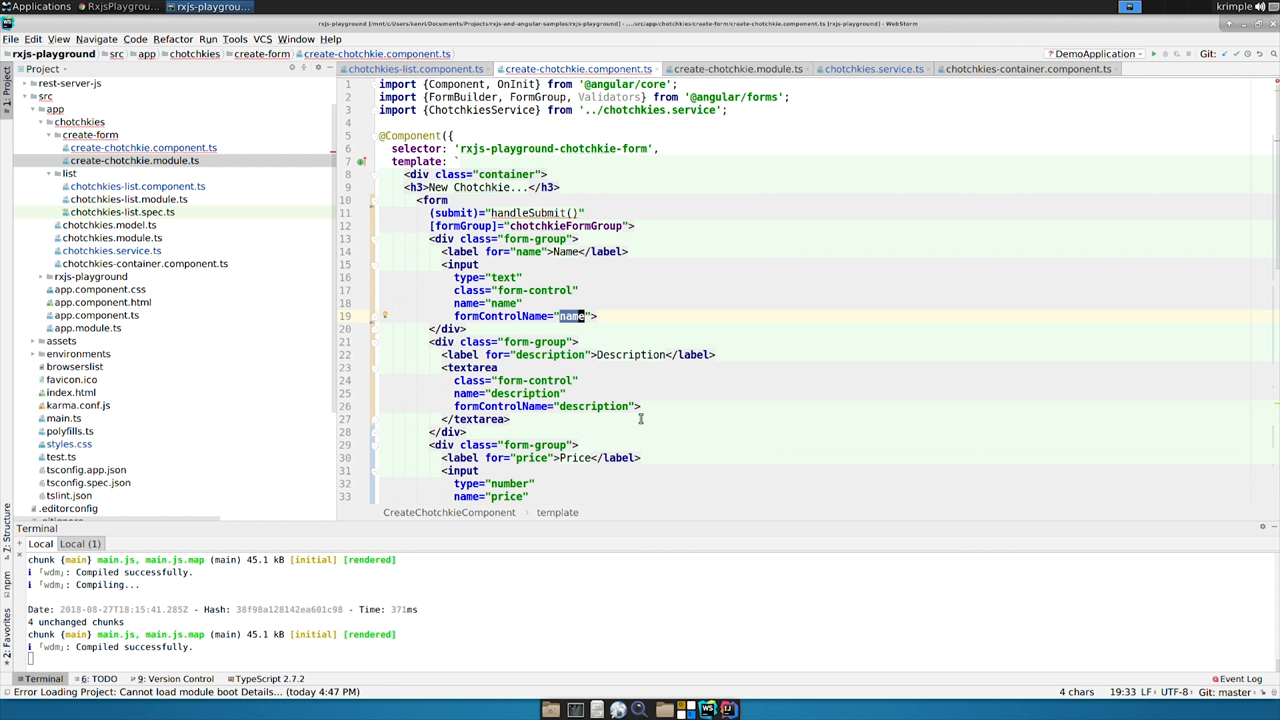
{"action": "mouse_move", "coordinate": [672, 350]}
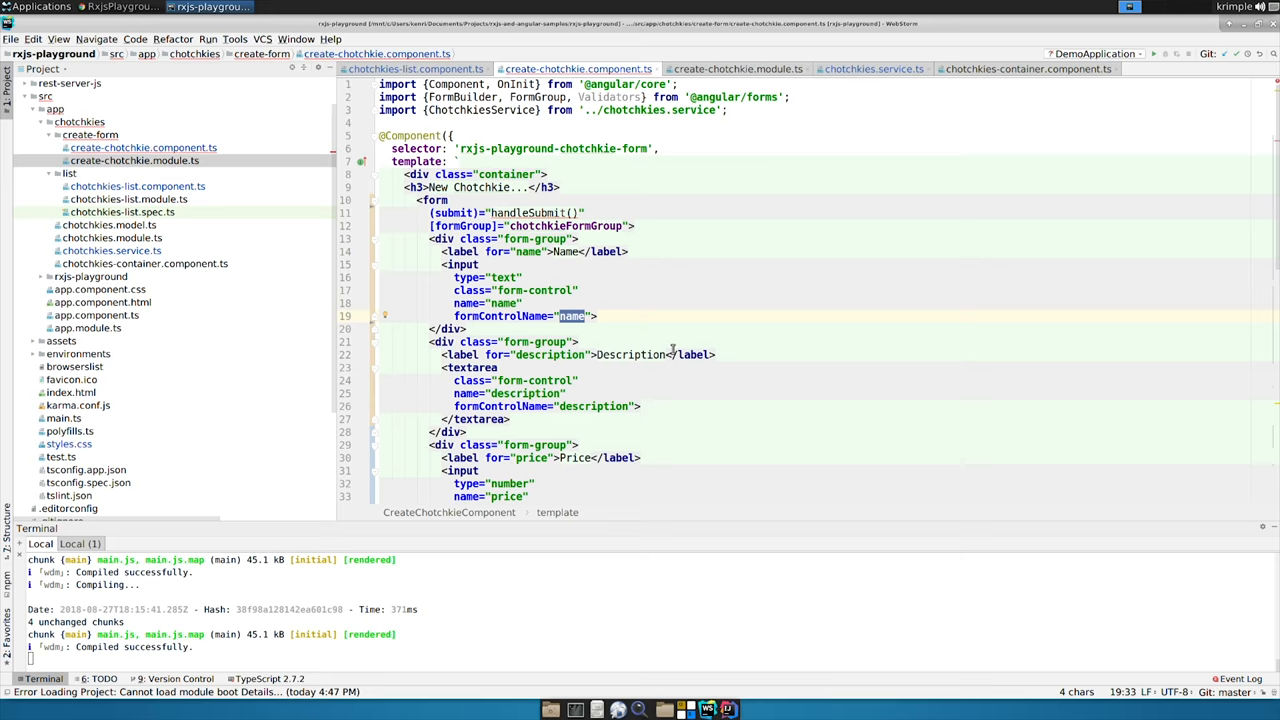
{"action": "scroll", "scroll_direction": "down", "scroll_amount": 3}
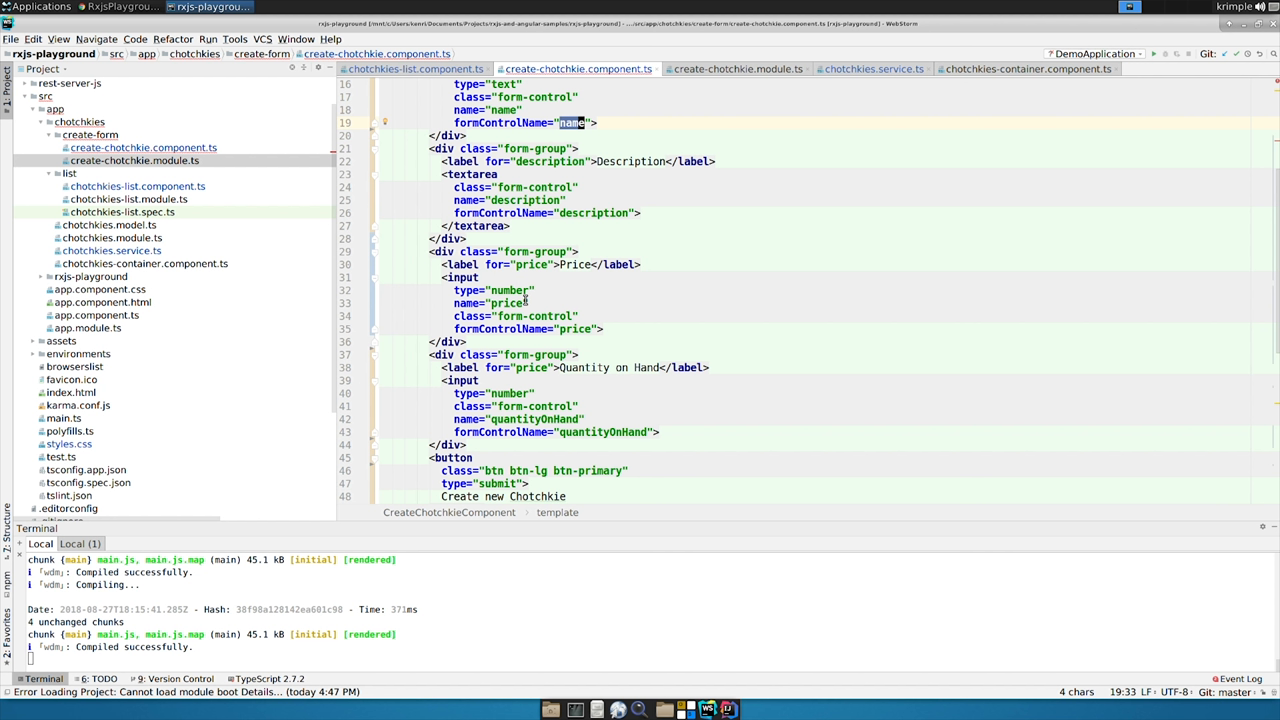
{"action": "mouse_move", "coordinate": [516, 403]}
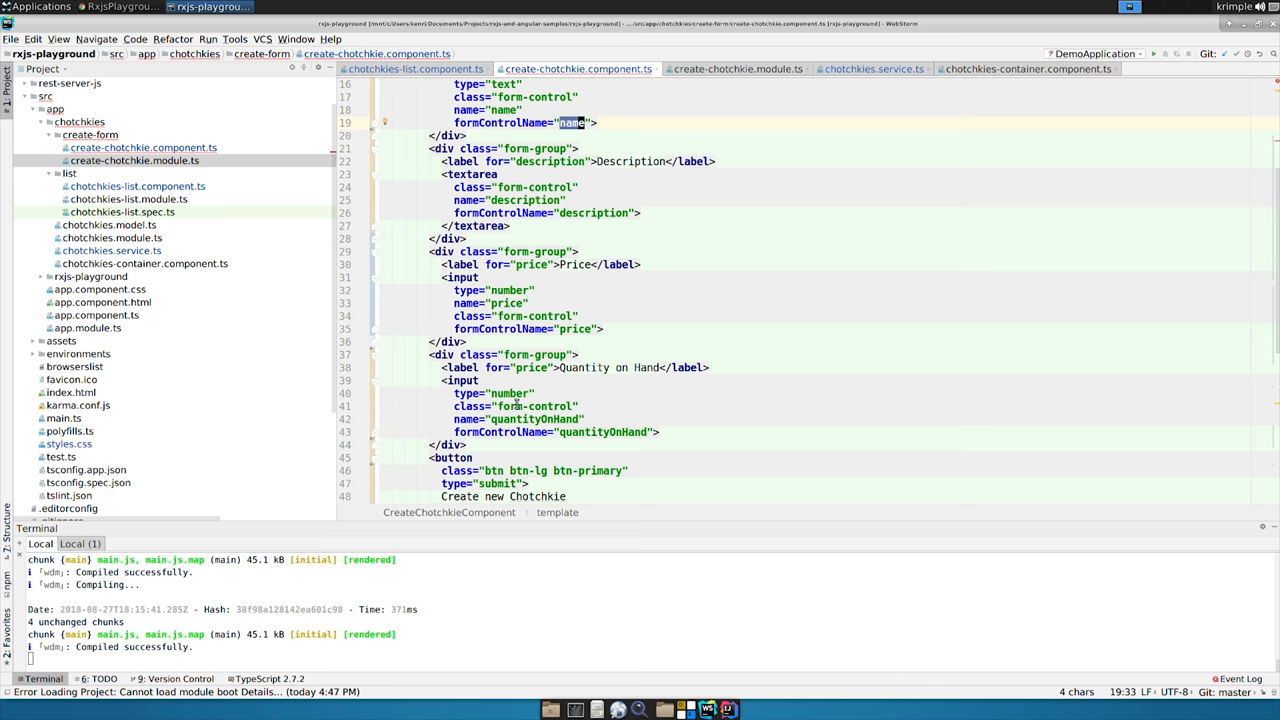
{"action": "scroll", "scroll_direction": "down", "scroll_amount": 3}
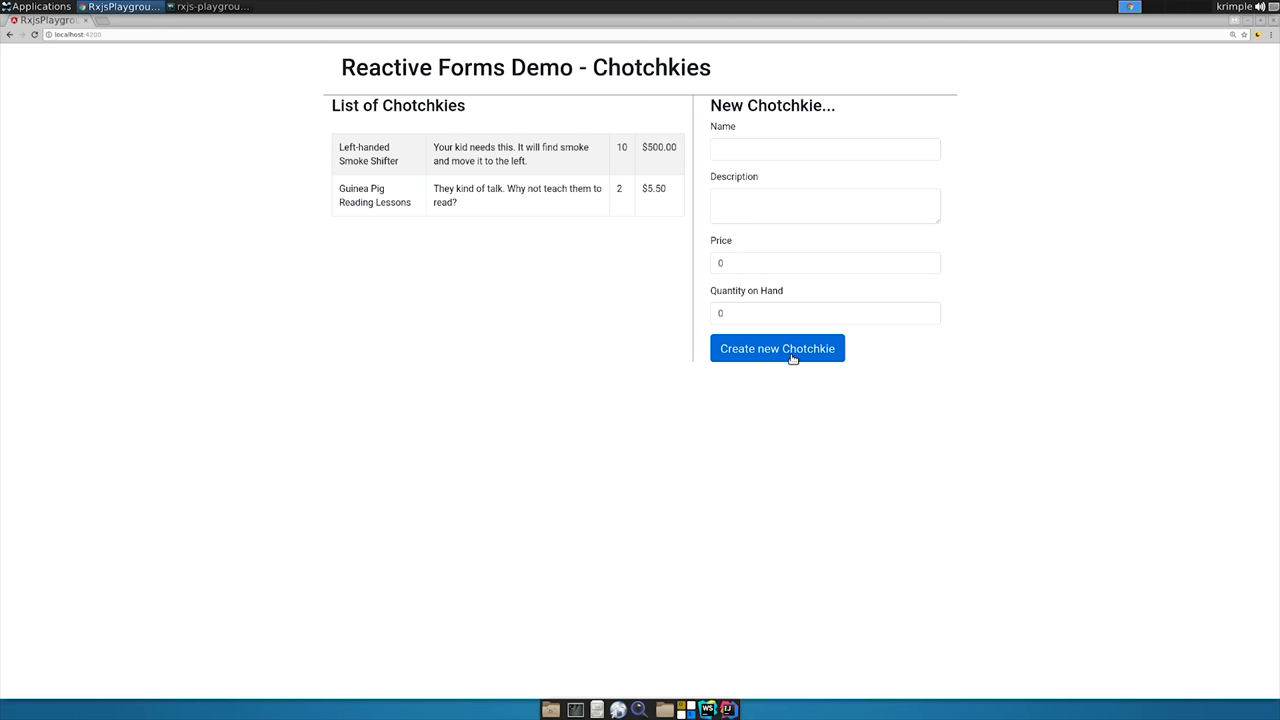
{"action": "left_click", "coordinate": [210, 7]}
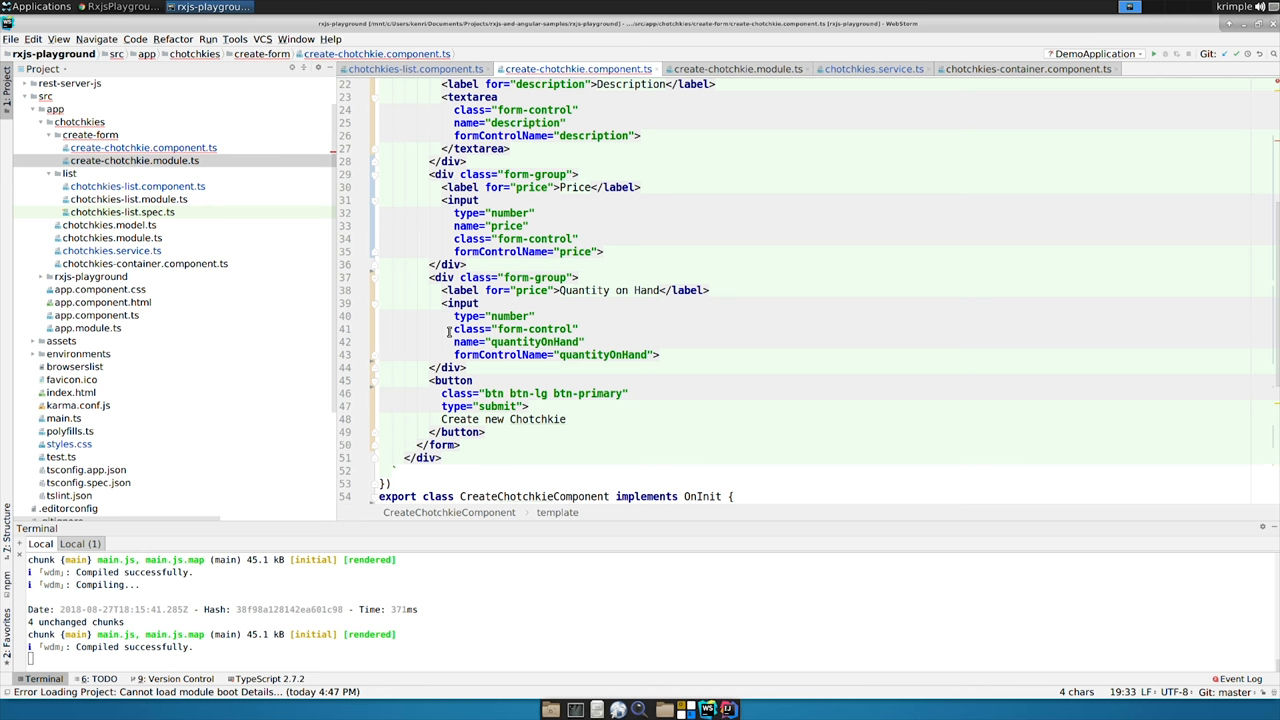
{"action": "scroll", "scroll_direction": "down", "scroll_amount": 3}
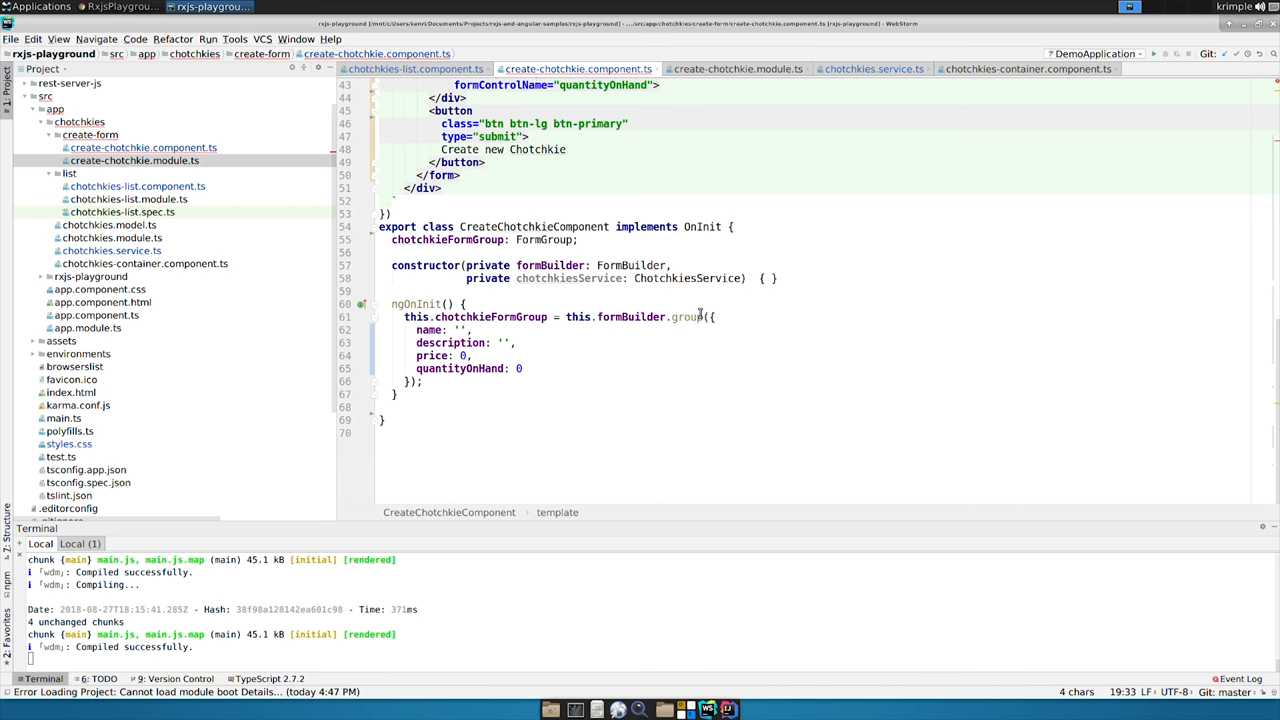
{"action": "double_click", "coordinate": [490, 317]}
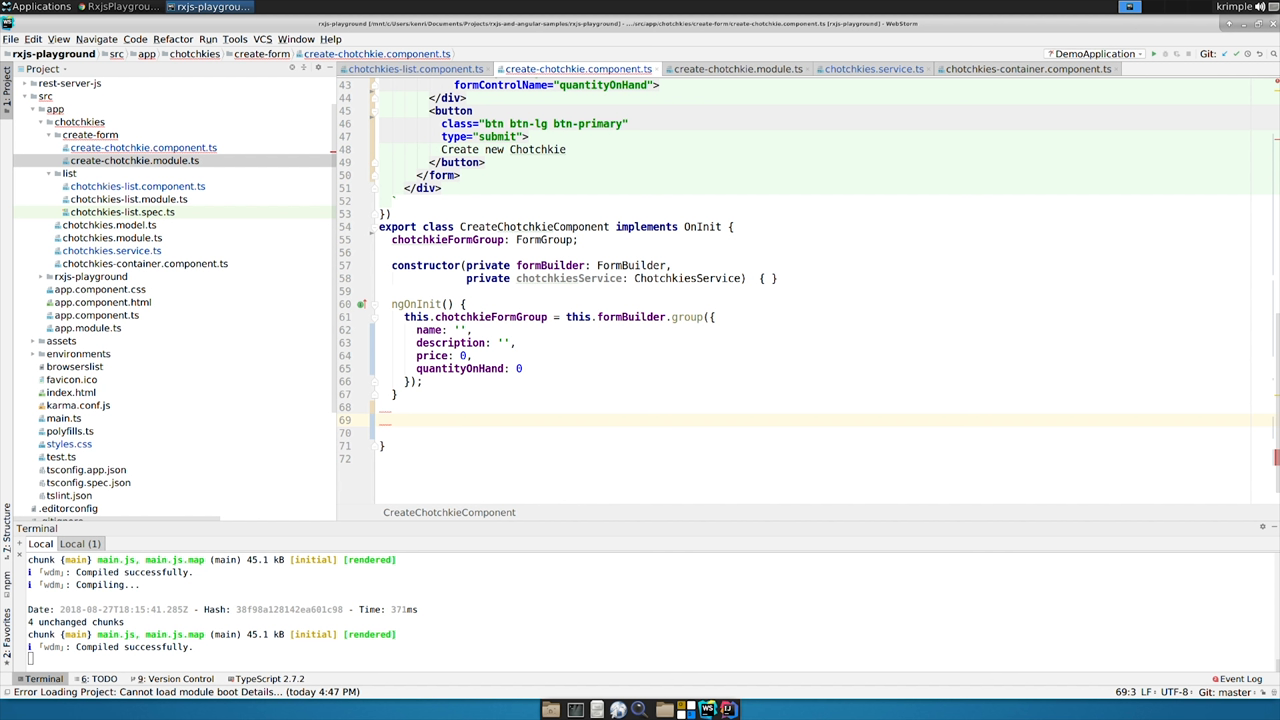
Step: Write handleSubmit() calling createChotchkie with the form value, logging, resetting, and alerting on error
{"action": "left_click", "coordinate": [385, 419]}
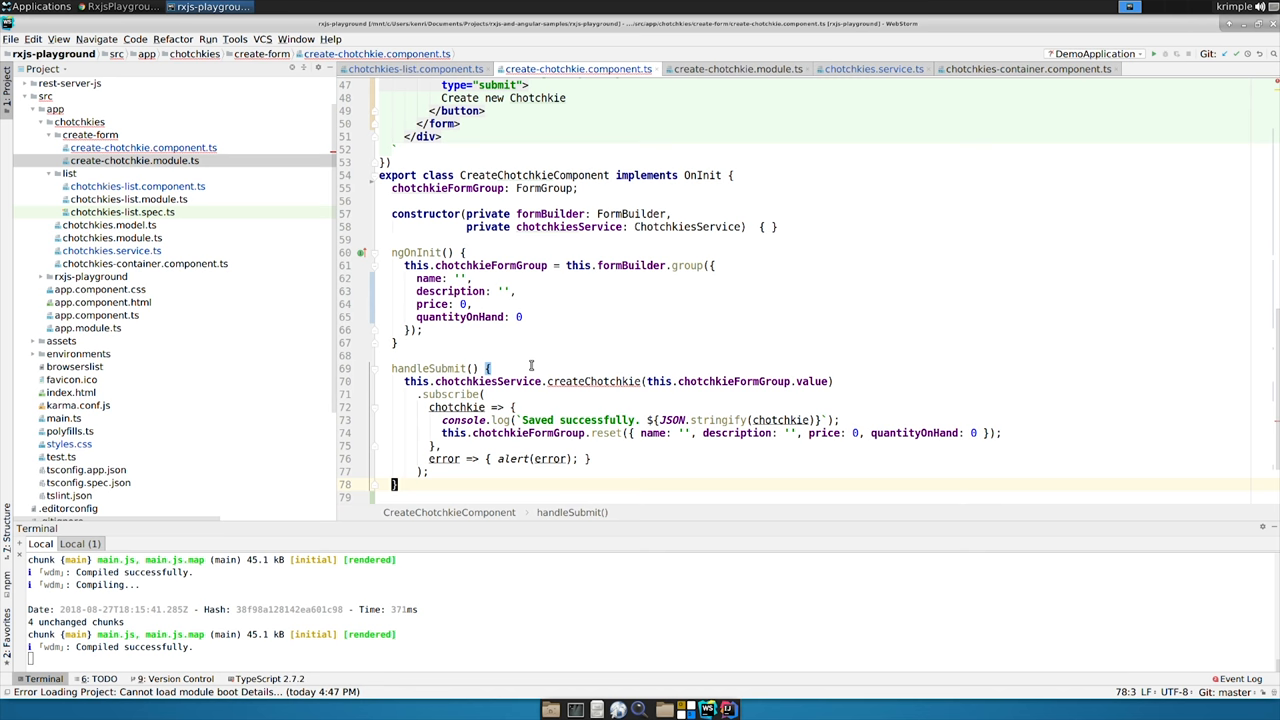
{"action": "left_click", "coordinate": [620, 381]}
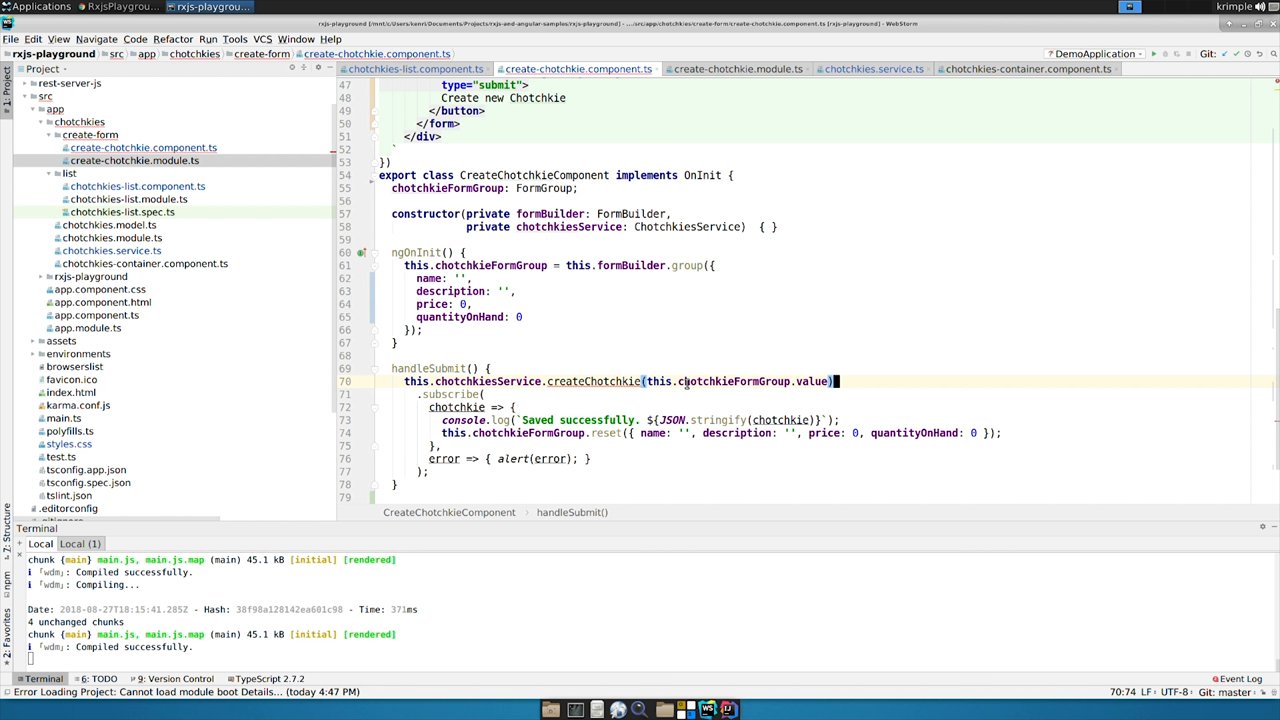
{"action": "double_click", "coordinate": [745, 381]}
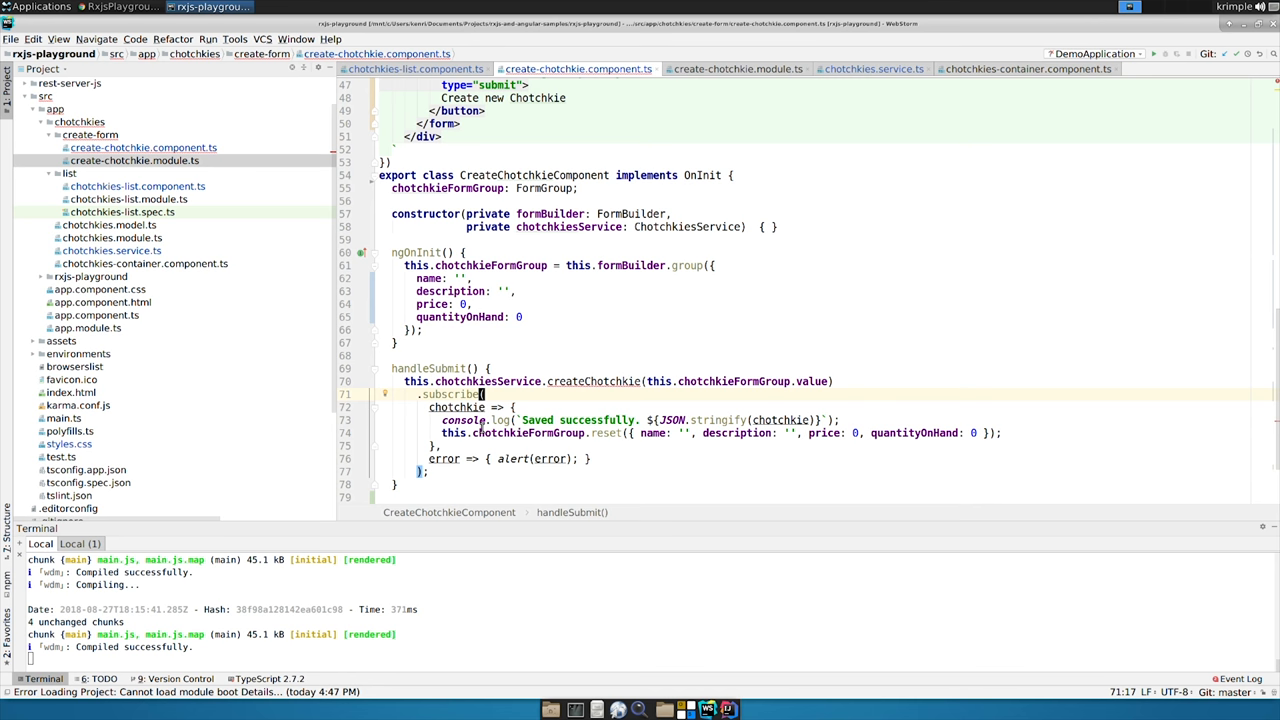
{"action": "mouse_move", "coordinate": [654, 448]}
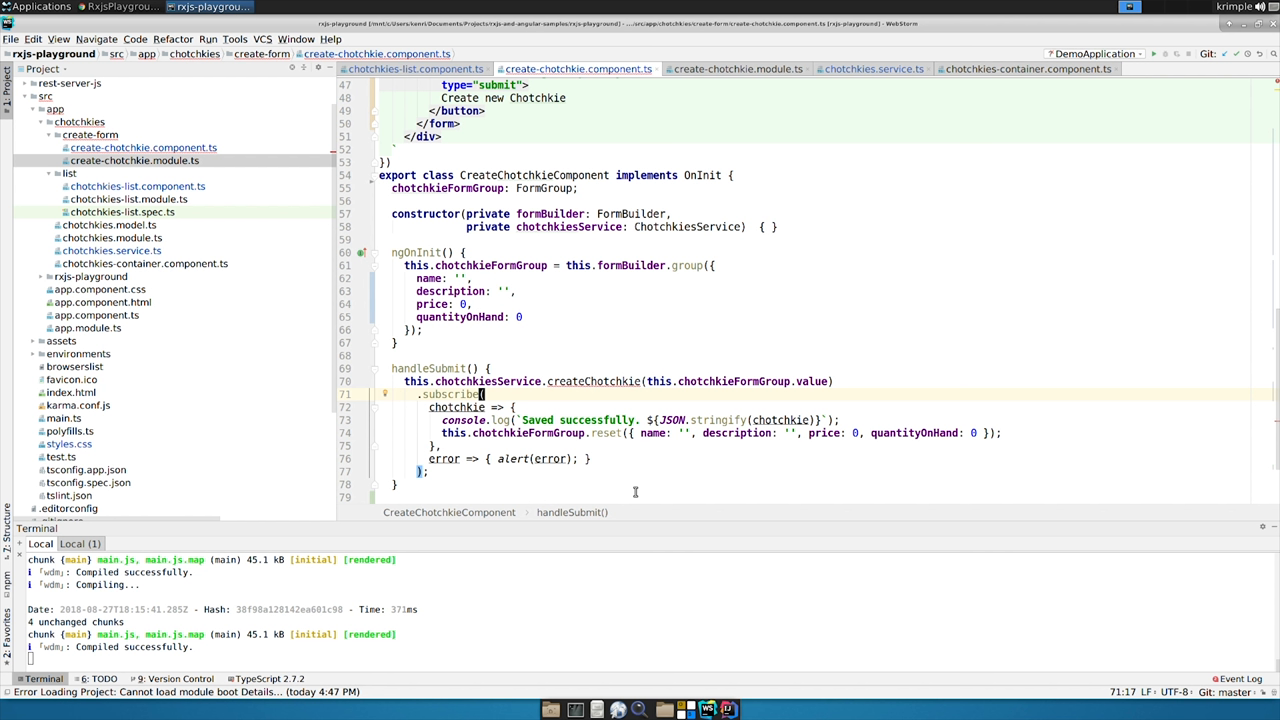
{"action": "mouse_move", "coordinate": [1046, 446]}
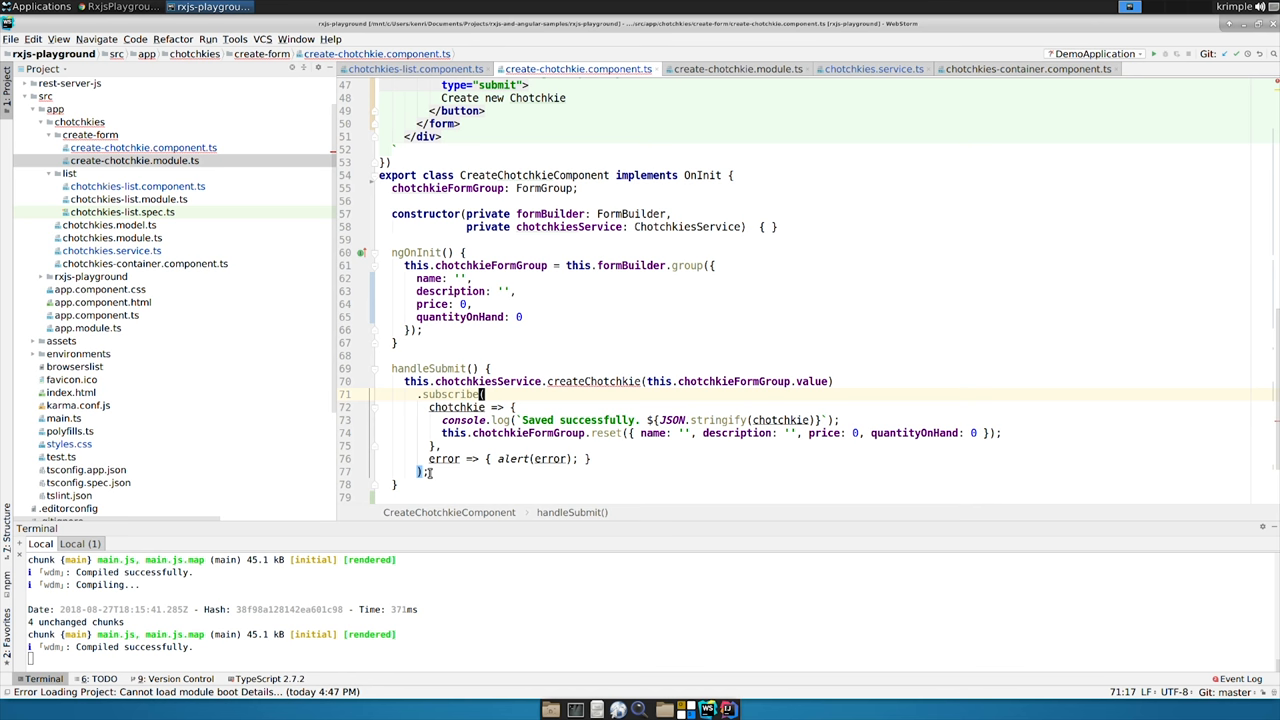
Step: Inspect the createChotchkie httpClient.post method in chotchkies.service.ts
{"action": "left_click", "coordinate": [870, 68]}
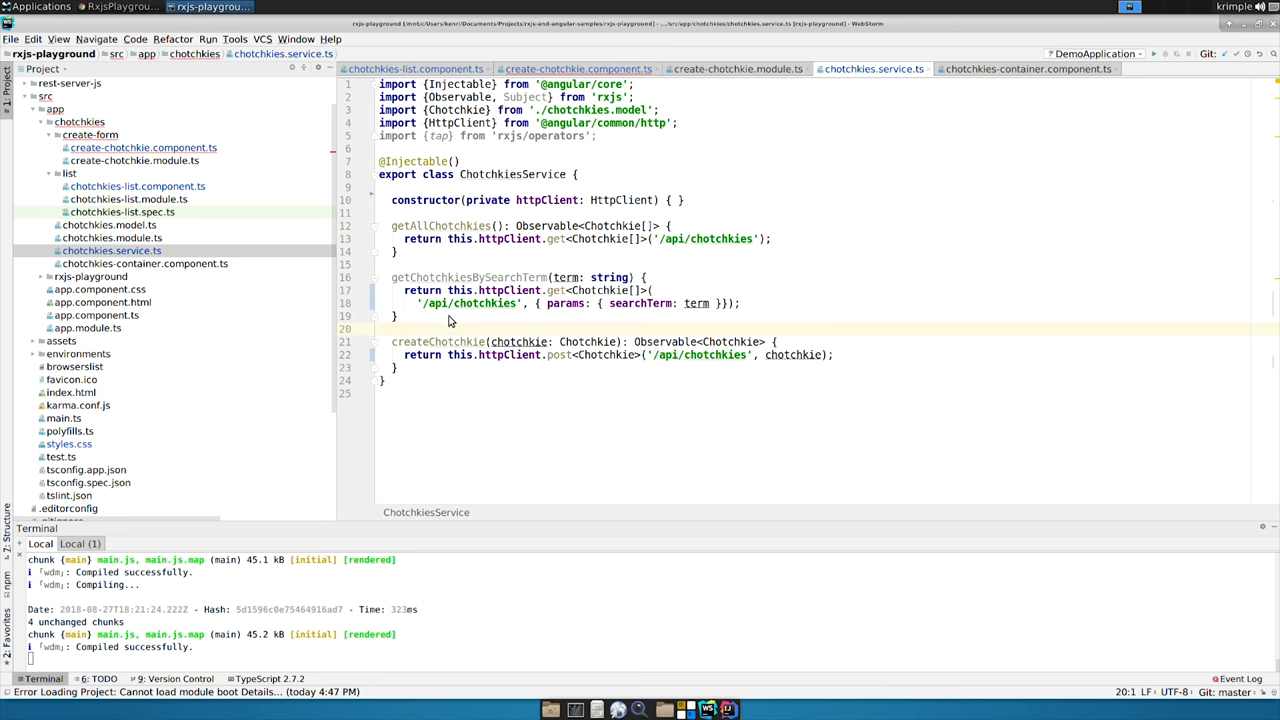
{"action": "left_click", "coordinate": [124, 7]}
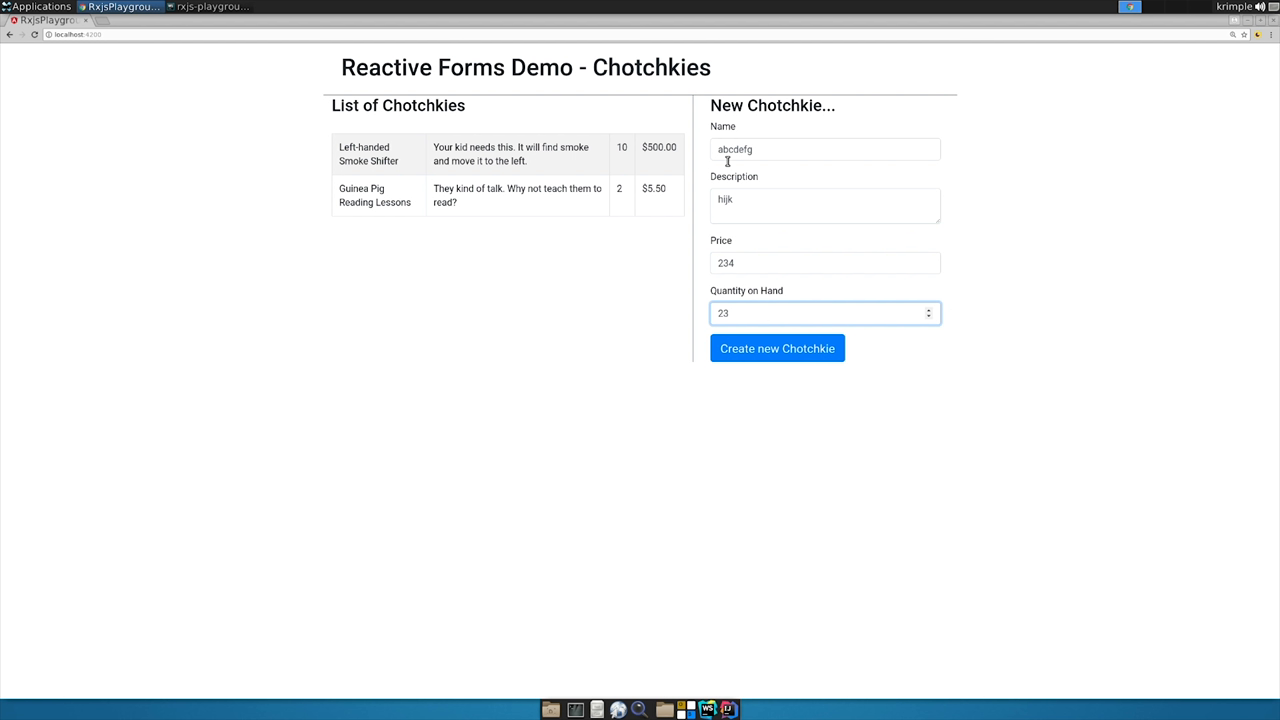
Step: Submit chotchkie abcdefg (price 234, quantity 23) and reload to see the new row
{"action": "left_click", "coordinate": [777, 348]}
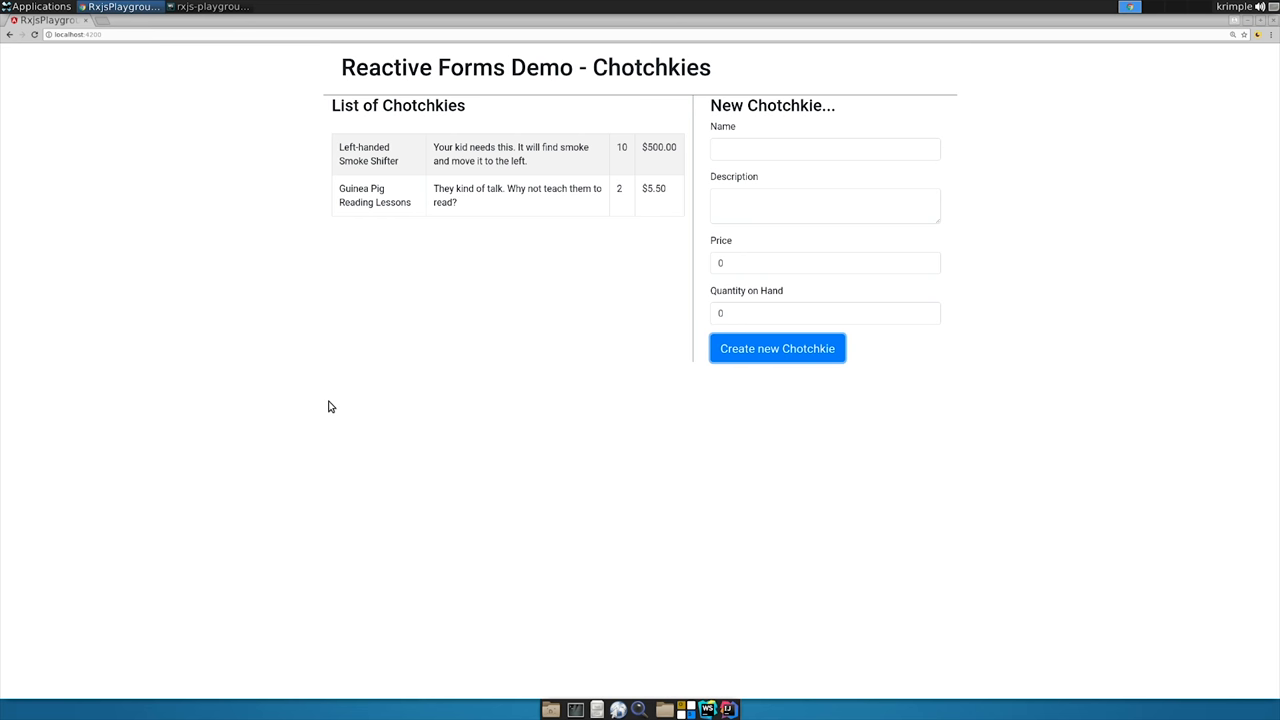
{"action": "left_click", "coordinate": [777, 348]}
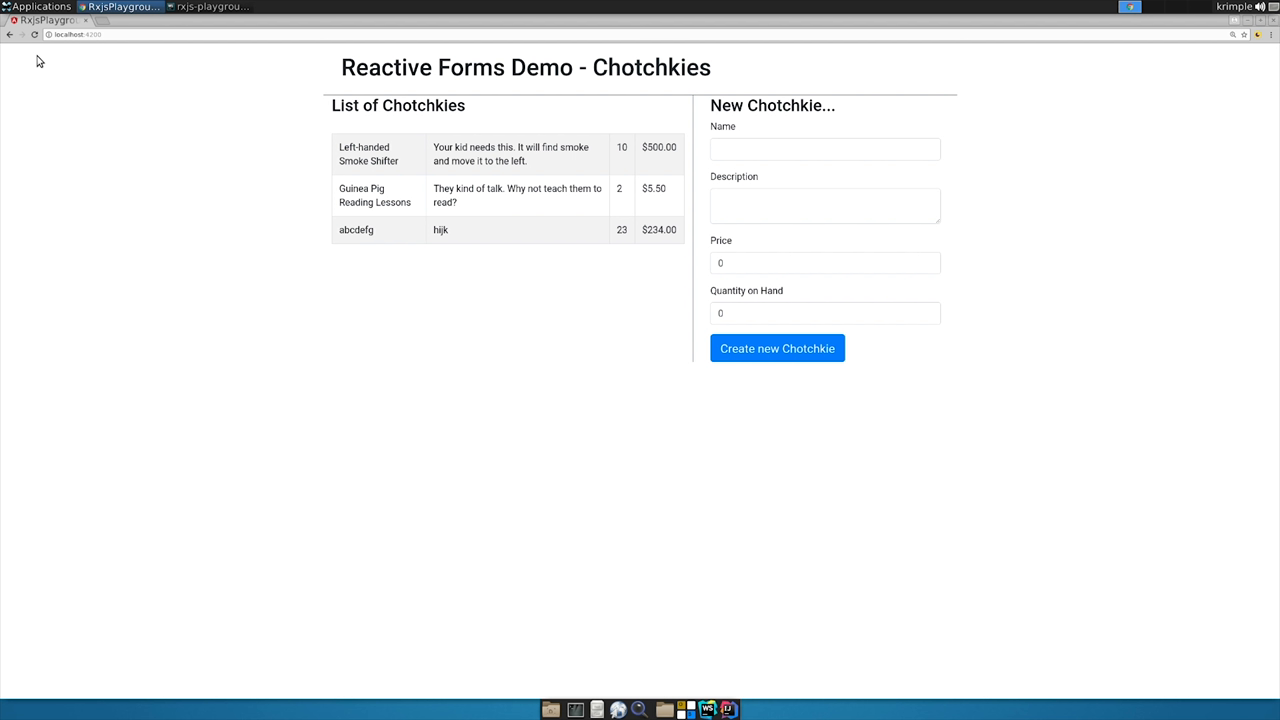